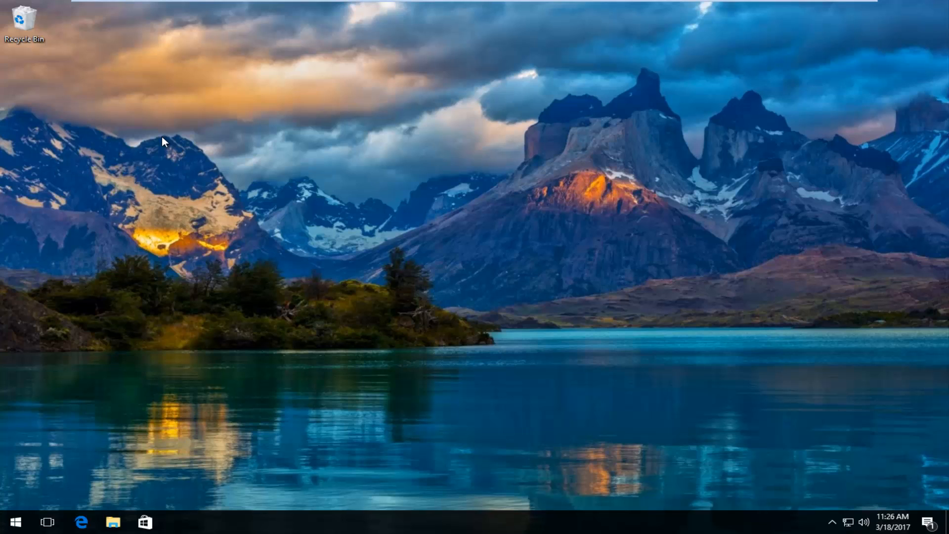
pyautogui.moveTo(133, 118)
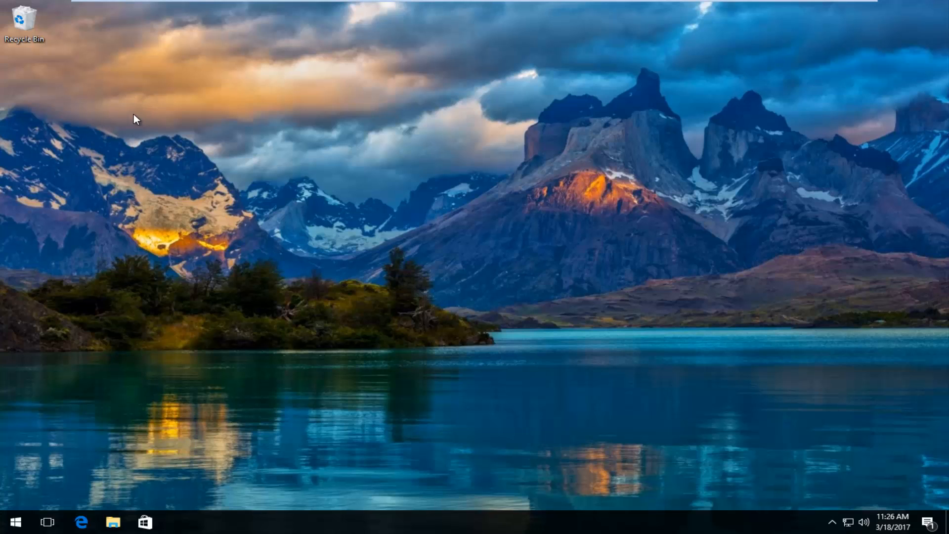
pyautogui.moveTo(72, 317)
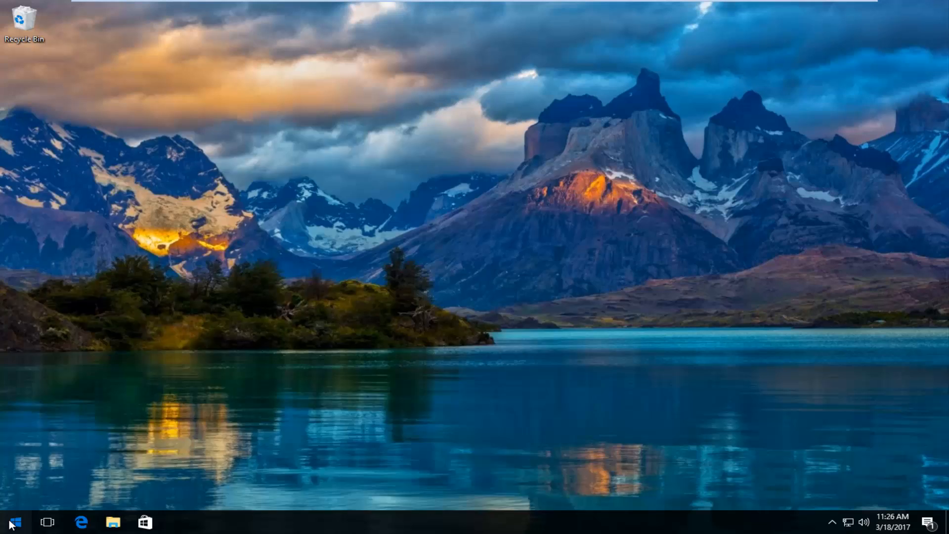
# - Search the Start menu for 'settings' and launch the Settings app
pyautogui.click(7, 520)
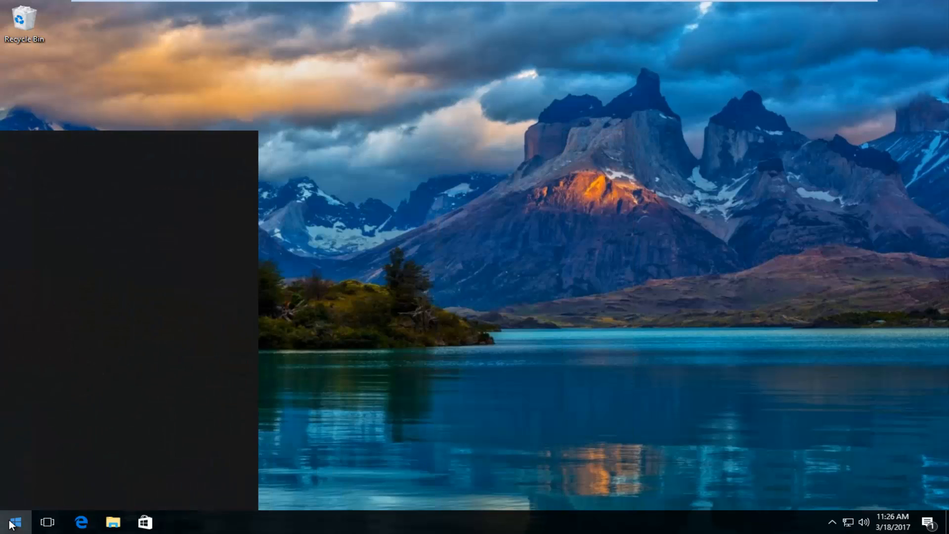
pyautogui.write('settings')
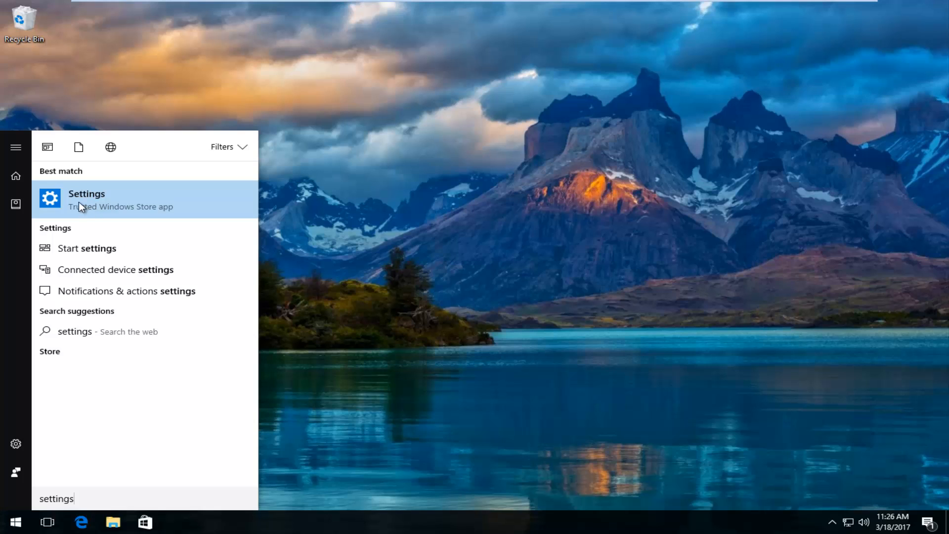
pyautogui.moveTo(128, 214)
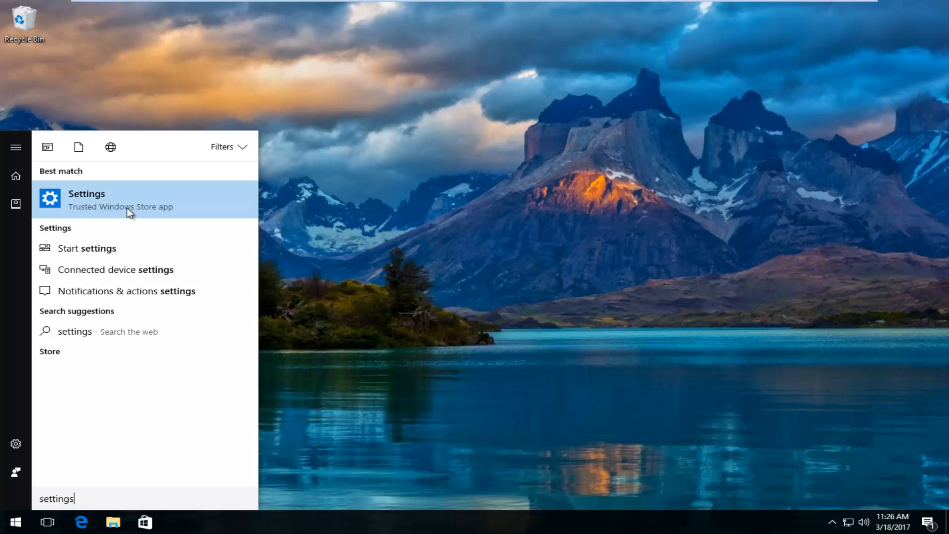
pyautogui.moveTo(87, 202)
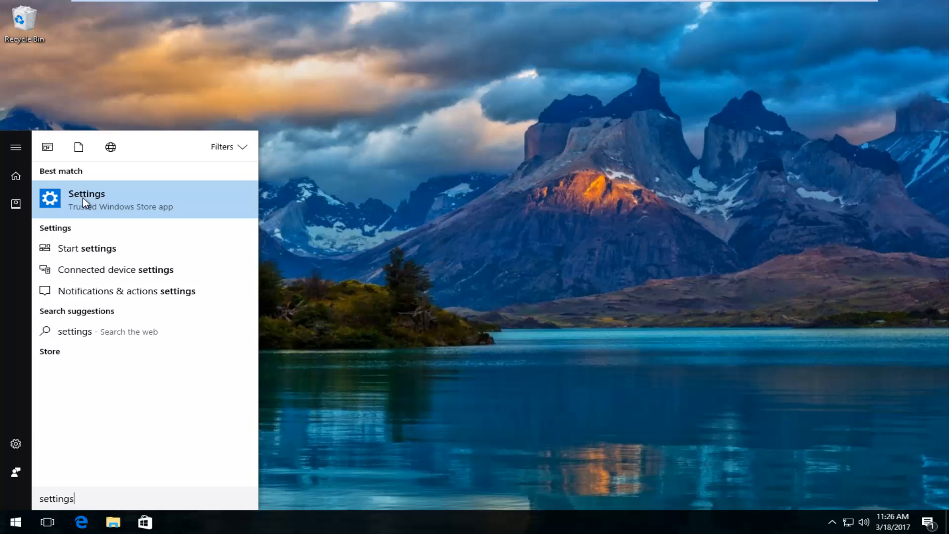
pyautogui.click(87, 199)
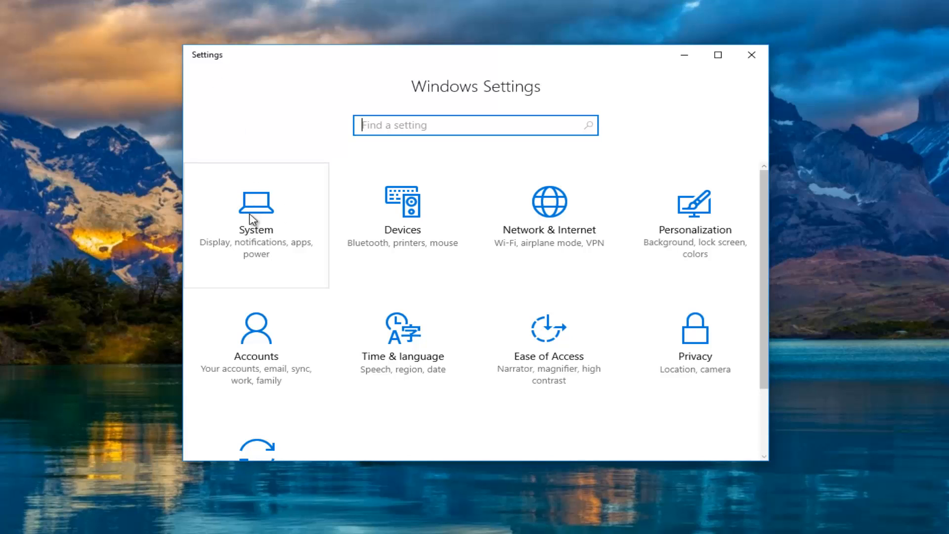
pyautogui.moveTo(259, 217)
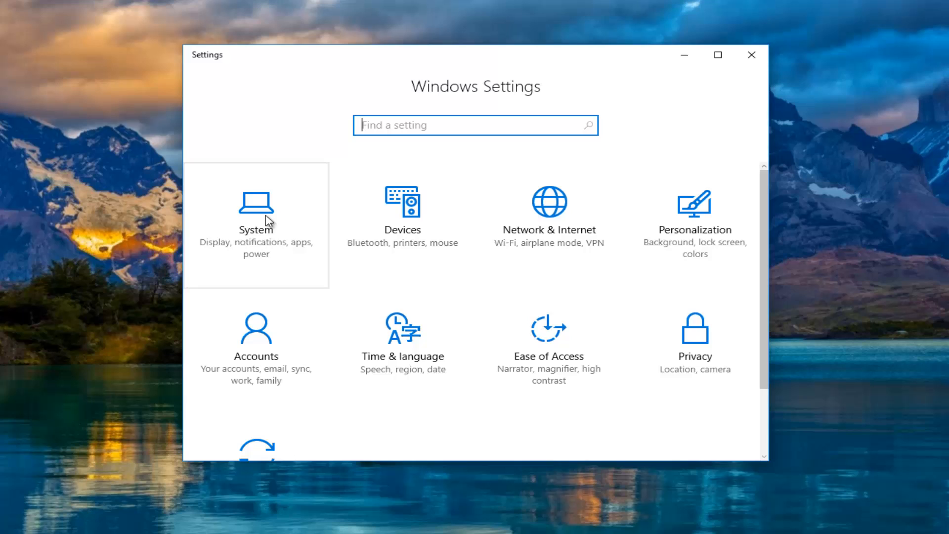
# - Go into the System category to reach the Display page
pyautogui.click(256, 209)
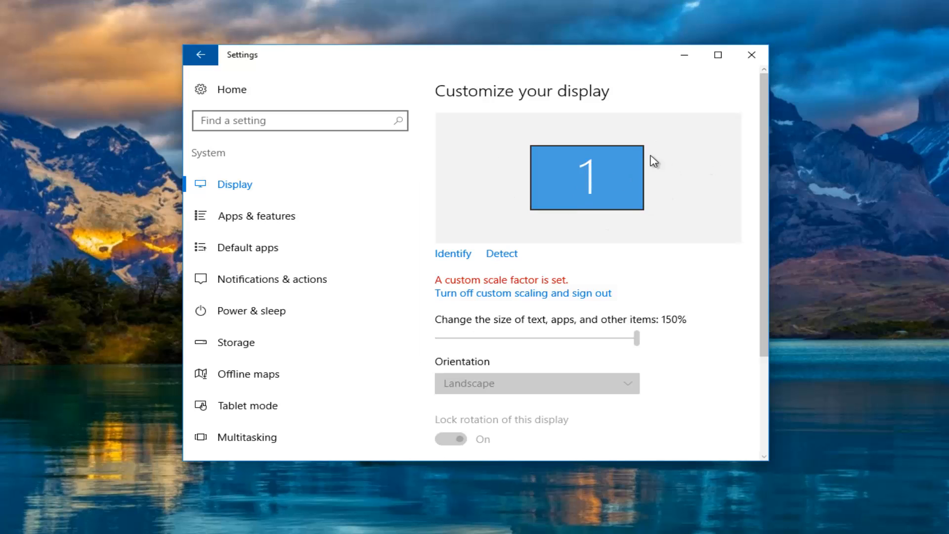
pyautogui.moveTo(488, 149)
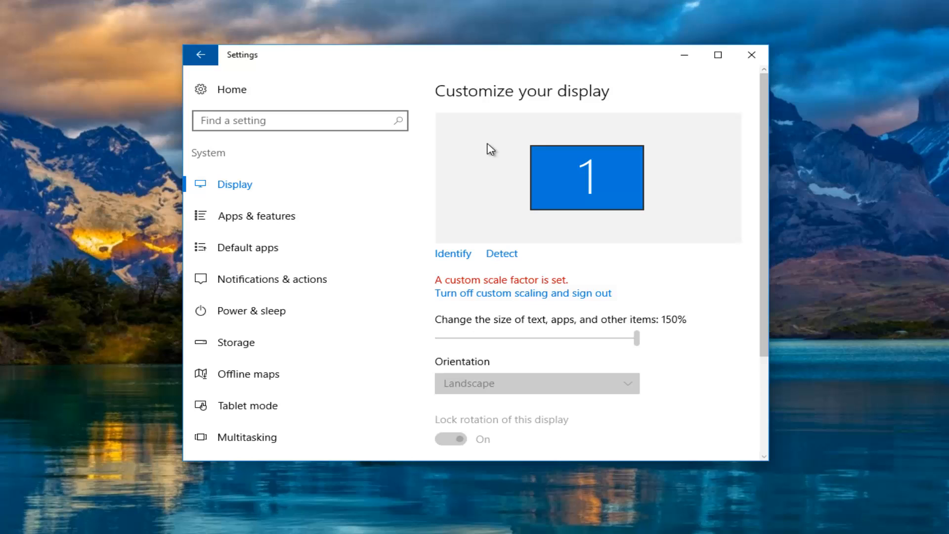
pyautogui.moveTo(652, 209)
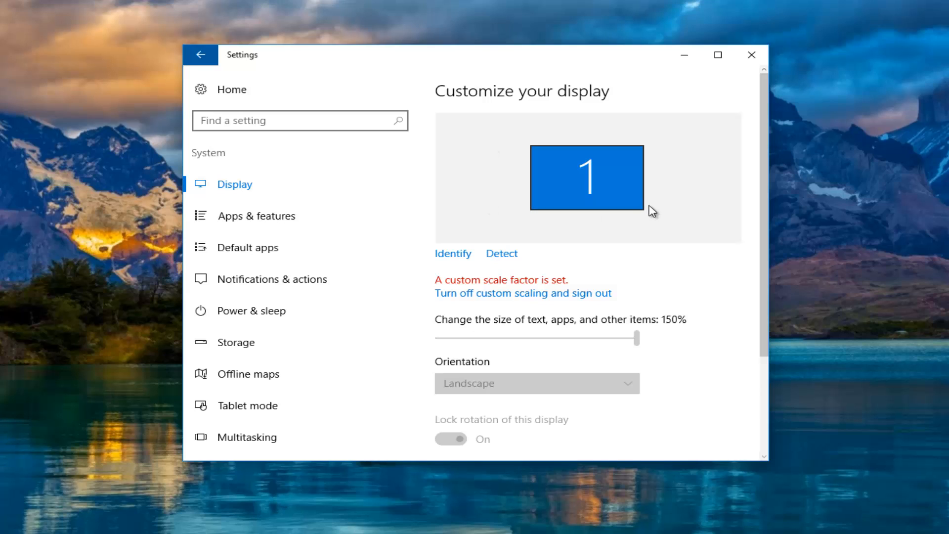
pyautogui.moveTo(654, 198)
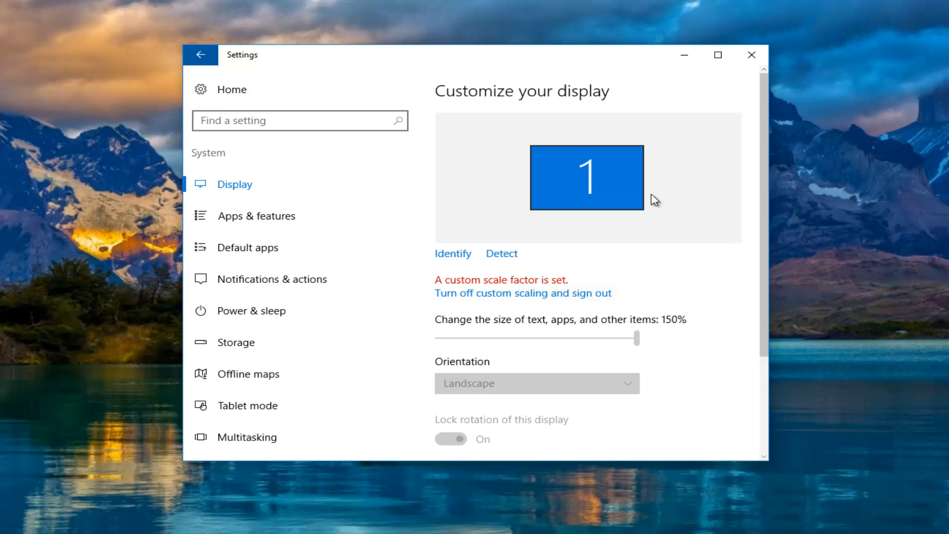
pyautogui.moveTo(463, 220)
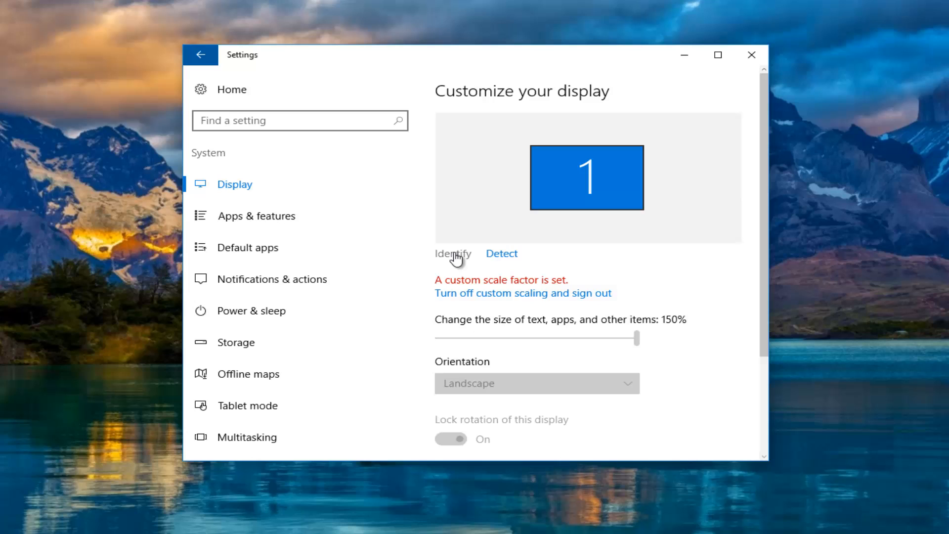
# - Identify and detect displays, then select the second, undetected monitor tile
pyautogui.click(452, 253)
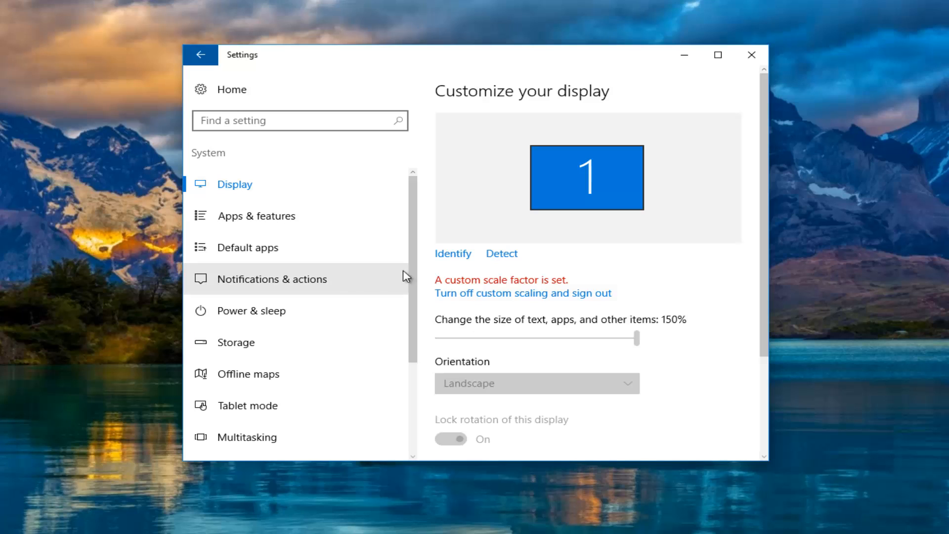
pyautogui.click(501, 253)
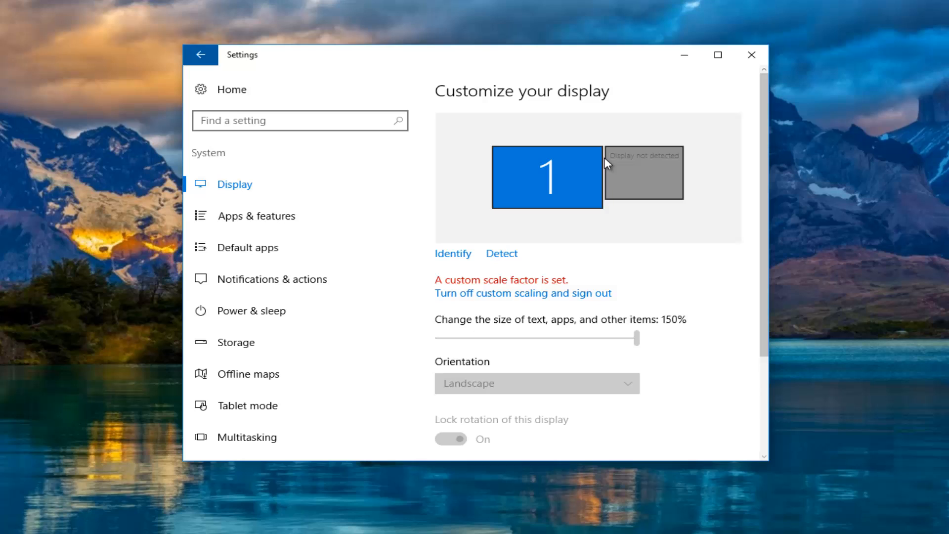
pyautogui.moveTo(599, 172)
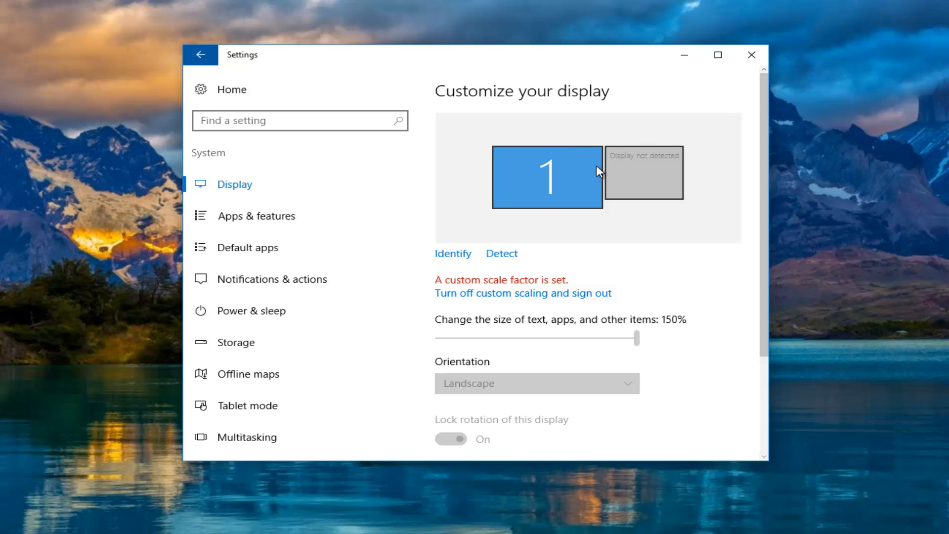
pyautogui.moveTo(617, 230)
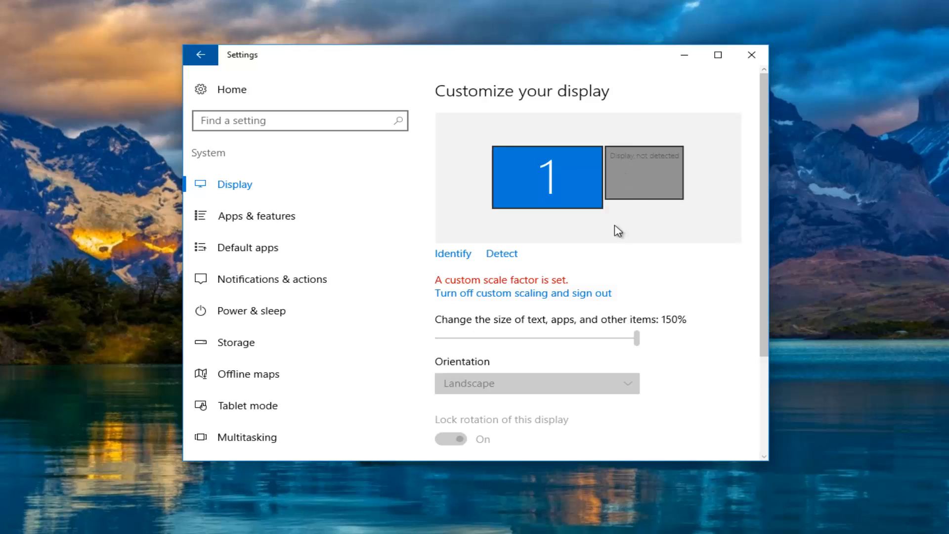
pyautogui.click(645, 172)
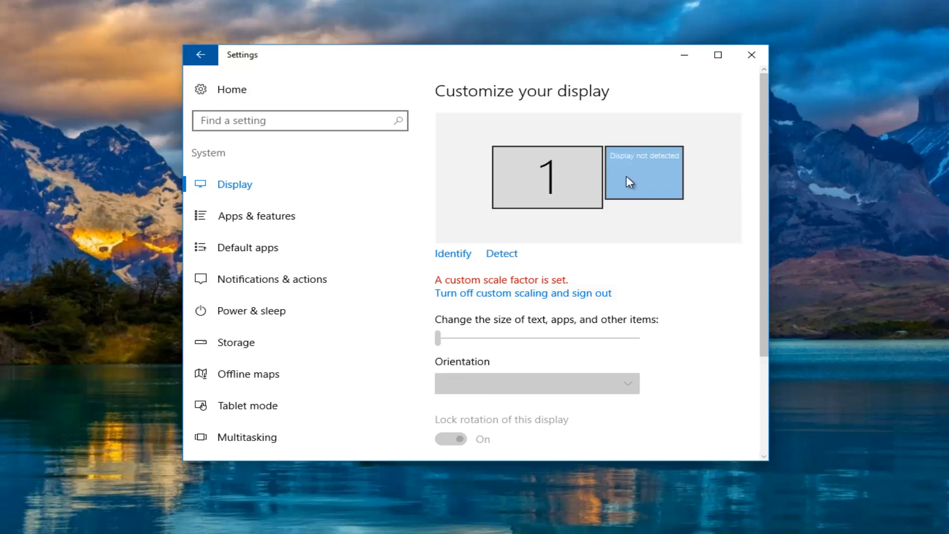
pyautogui.moveTo(631, 186)
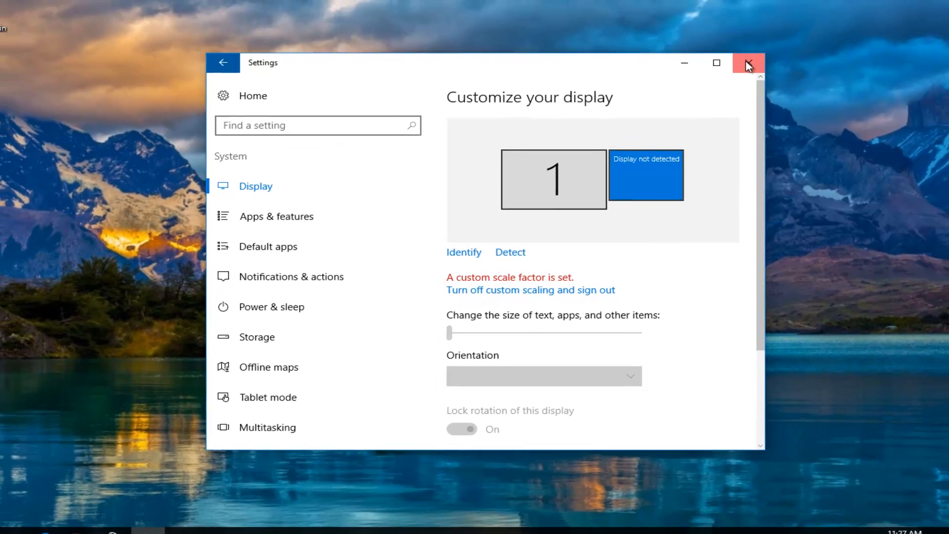
# - Close Settings and launch Device Manager from a Start menu search for 'device manager'
pyautogui.click(747, 63)
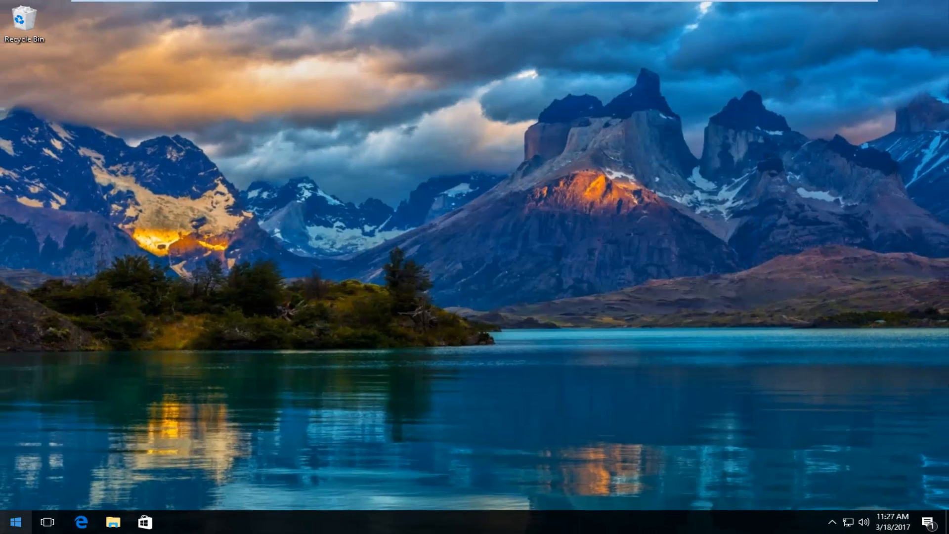
pyautogui.click(19, 519)
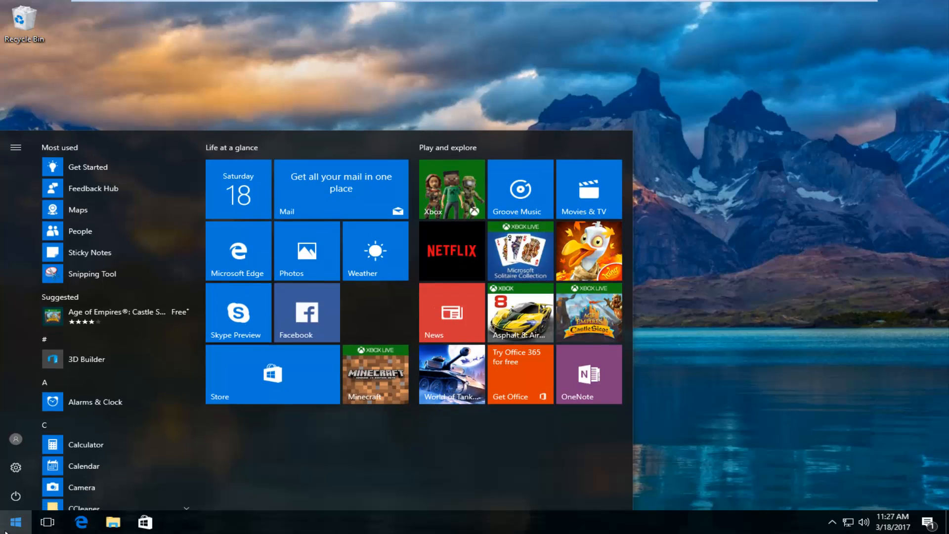
pyautogui.write('device ma')
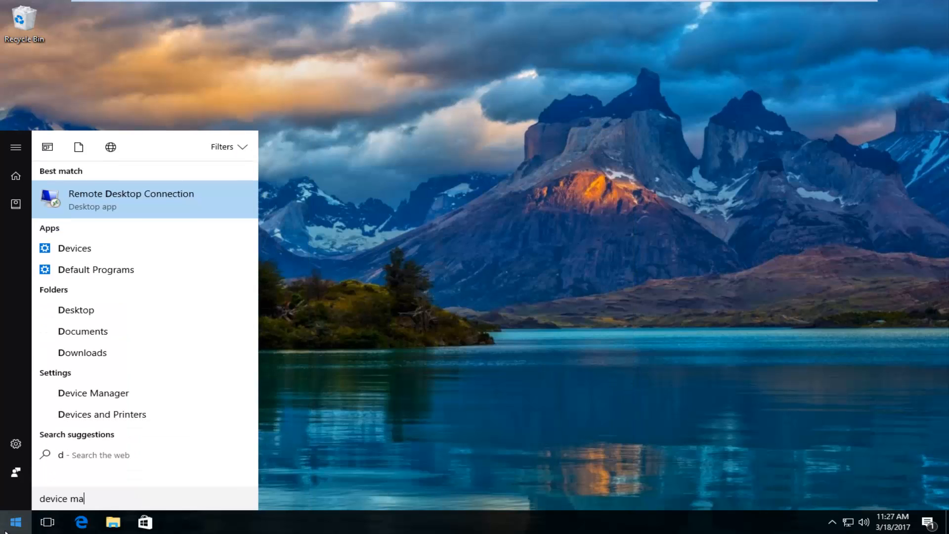
pyautogui.write('nager')
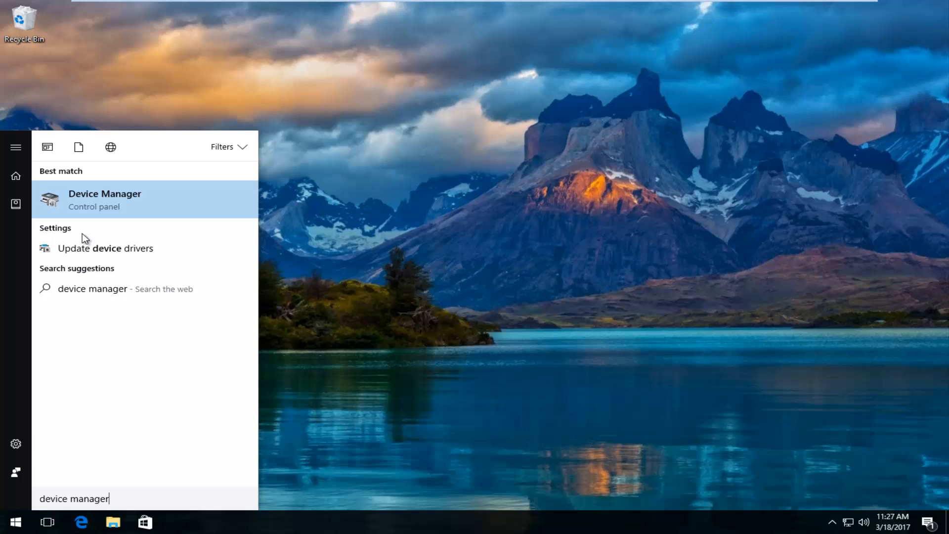
pyautogui.moveTo(101, 201)
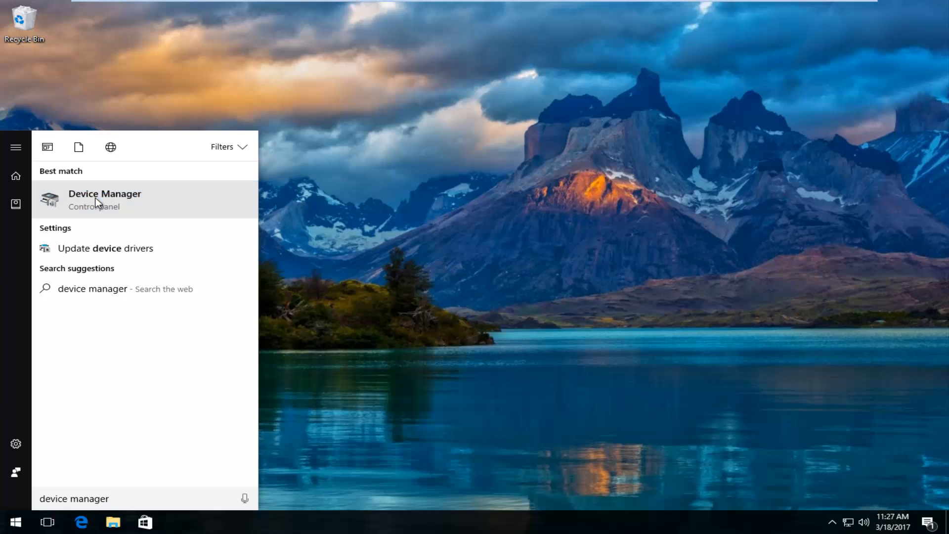
pyautogui.click(104, 200)
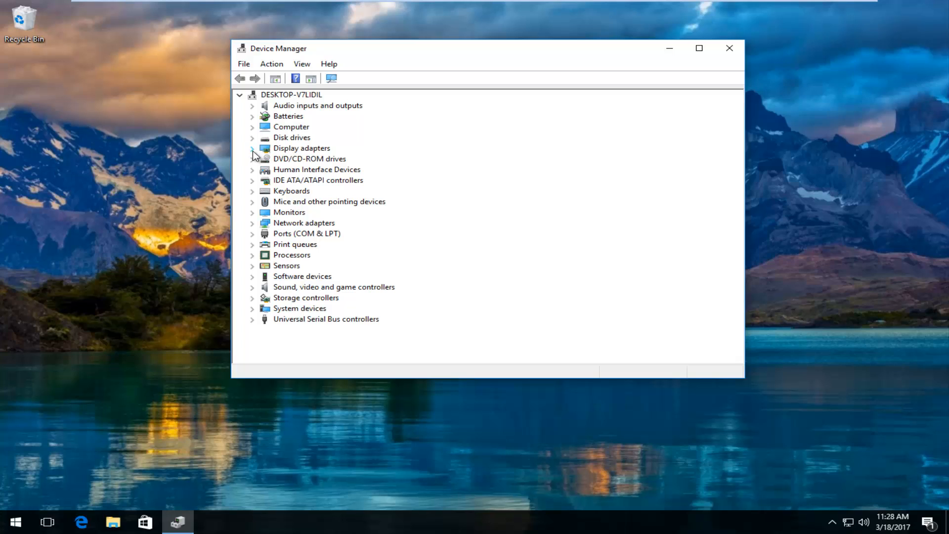
# - Expand Display adapters and bring up the context menu for VMware SVGA 3D
pyautogui.click(252, 148)
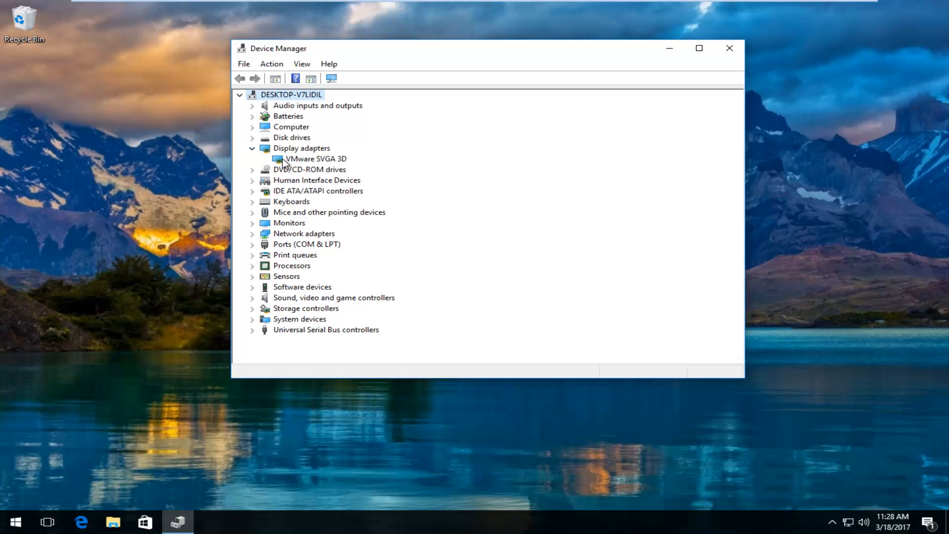
pyautogui.click(312, 158)
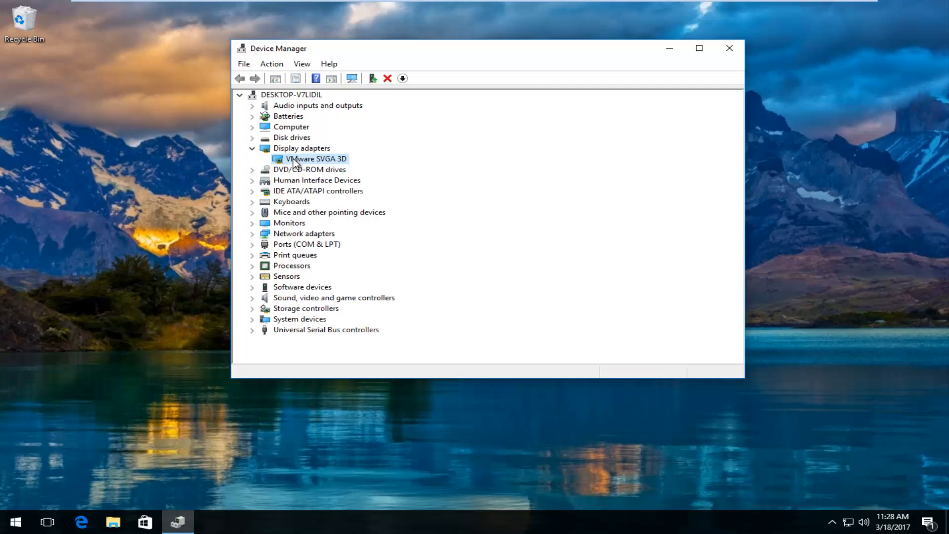
pyautogui.rightClick(310, 158)
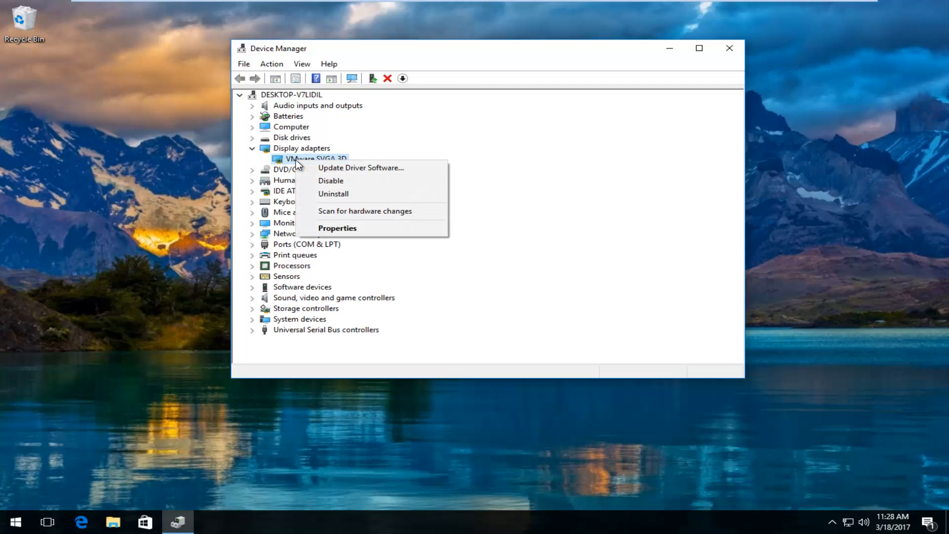
pyautogui.moveTo(348, 170)
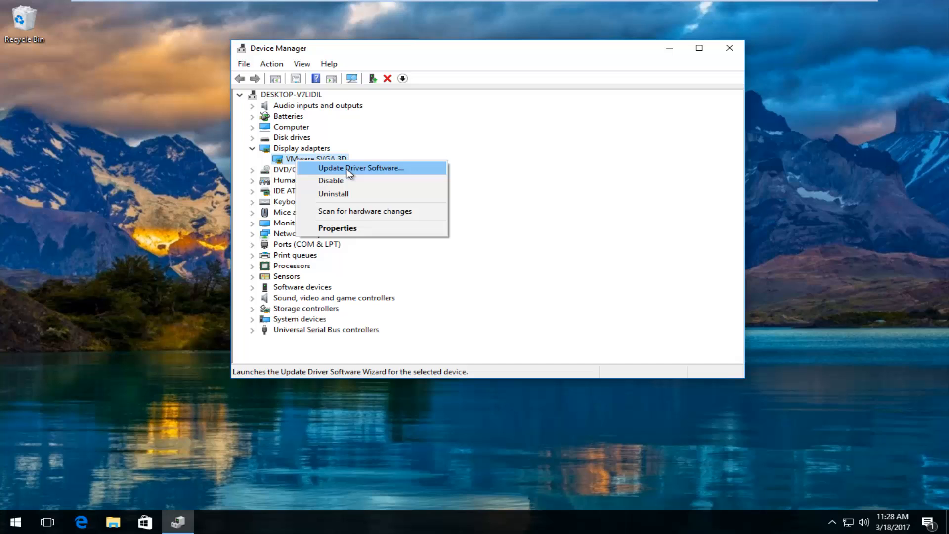
# - Run an automatic driver update for VMware SVGA 3D, see it is already current, and close it
pyautogui.click(361, 167)
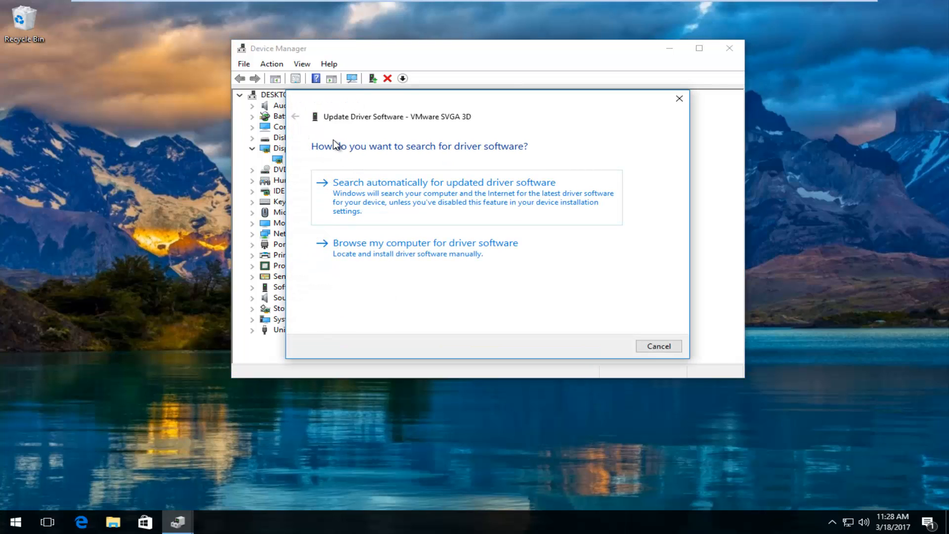
pyautogui.moveTo(445, 152)
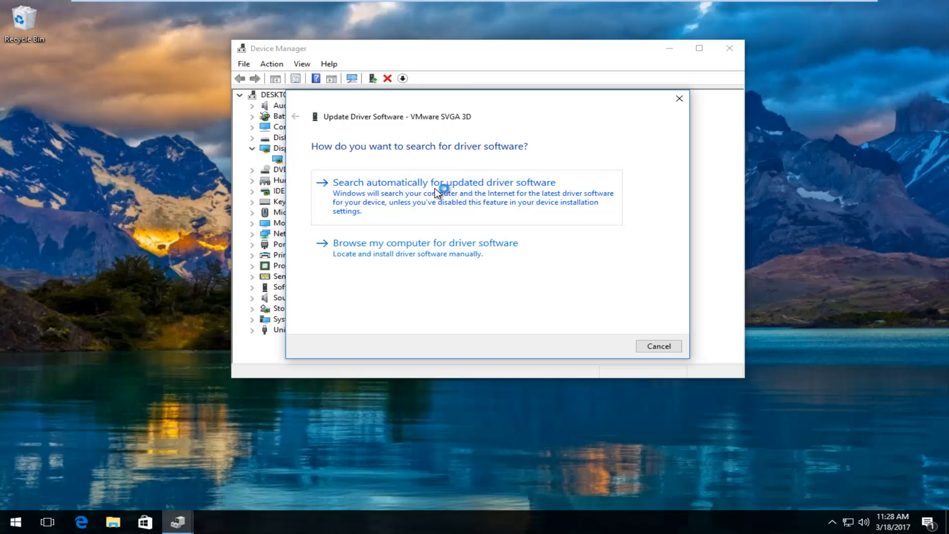
pyautogui.click(443, 189)
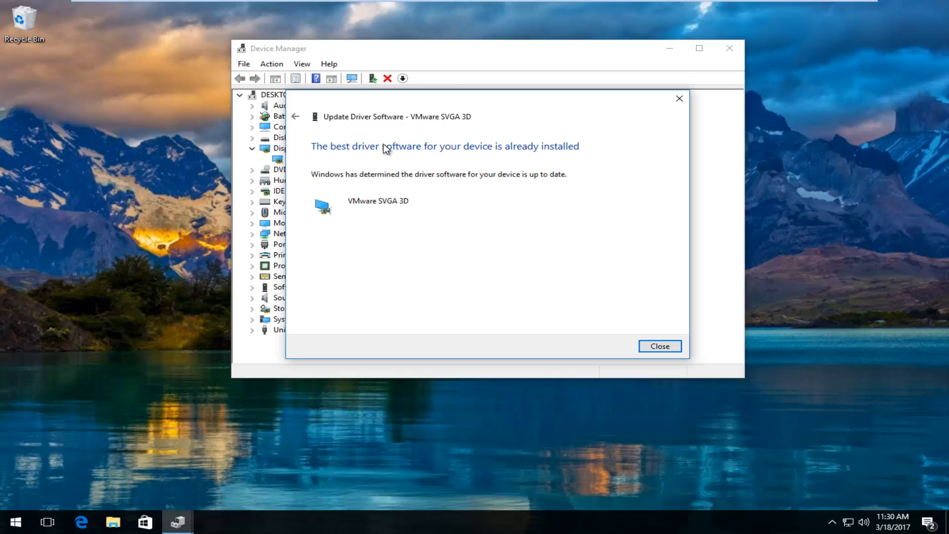
pyautogui.moveTo(379, 167)
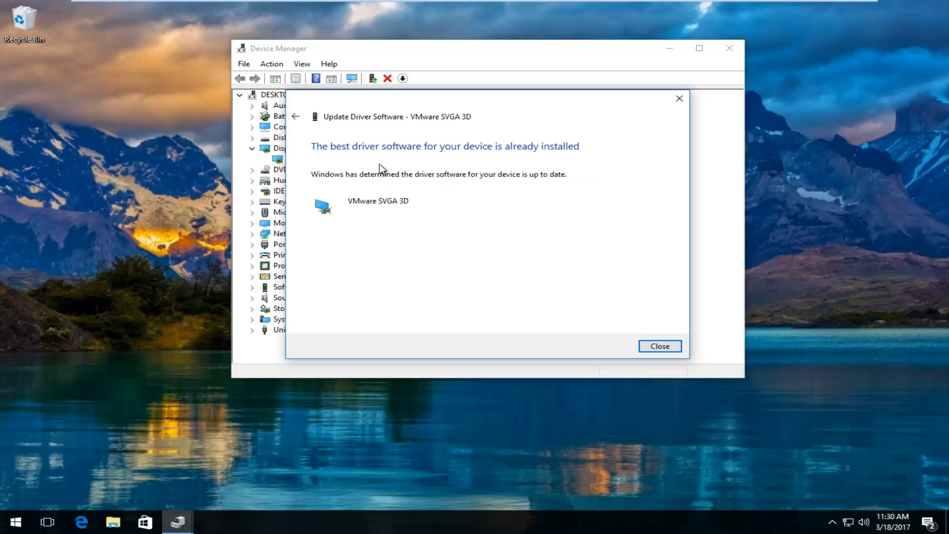
pyautogui.moveTo(370, 184)
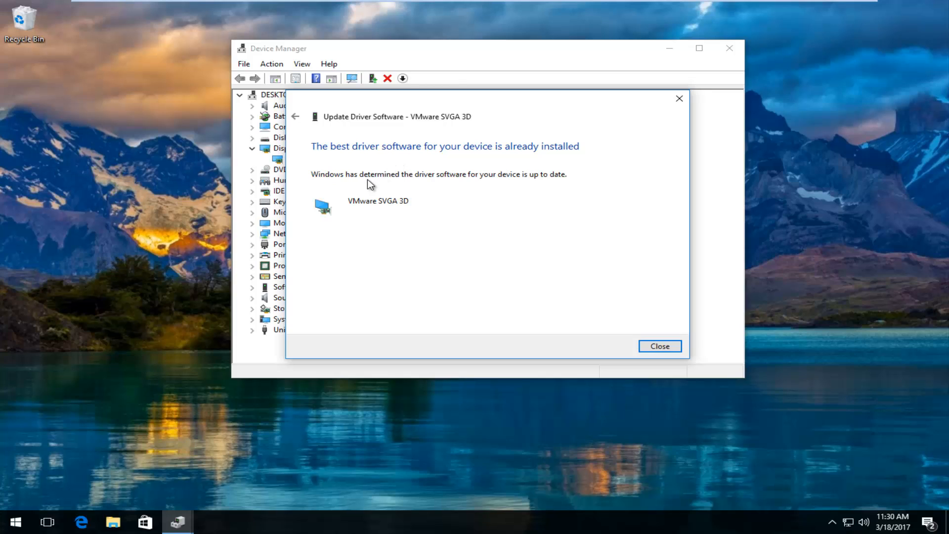
pyautogui.moveTo(501, 186)
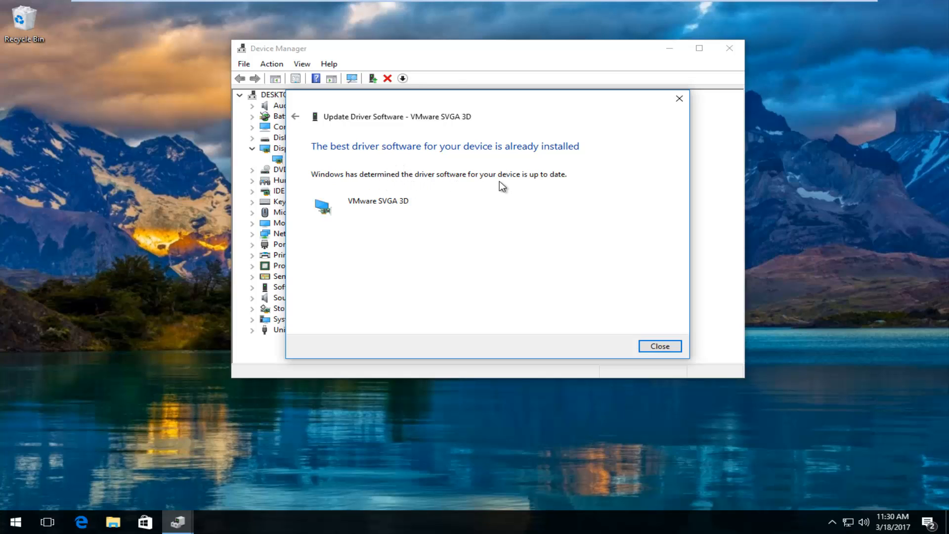
pyautogui.moveTo(428, 247)
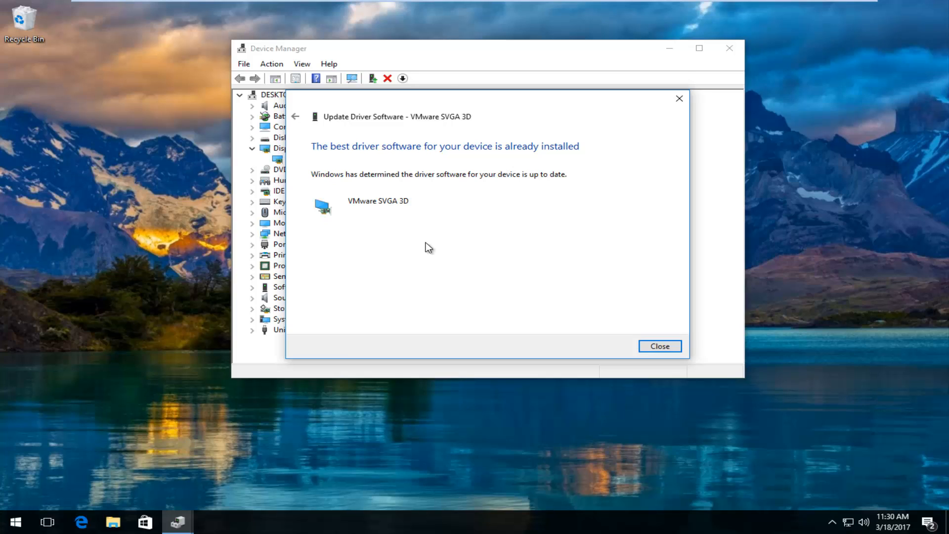
pyautogui.moveTo(420, 243)
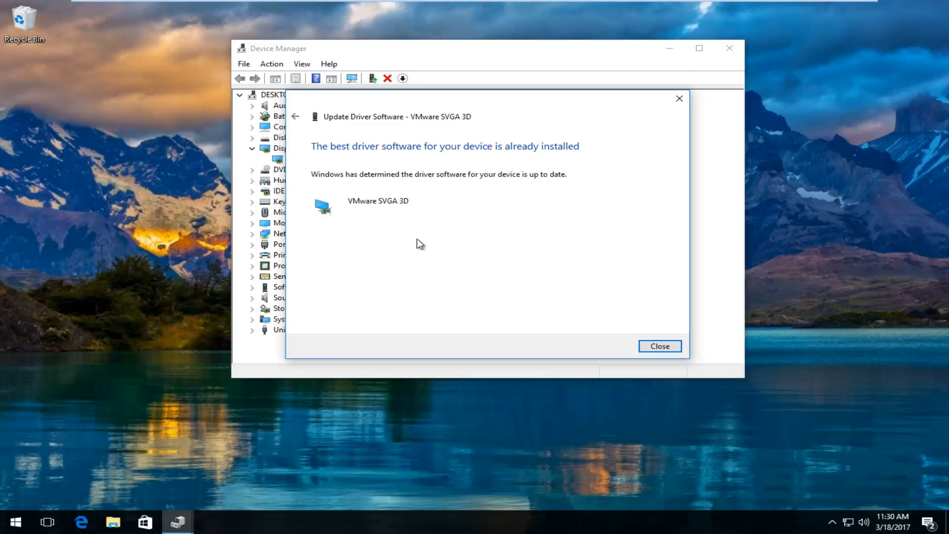
pyautogui.moveTo(294, 119)
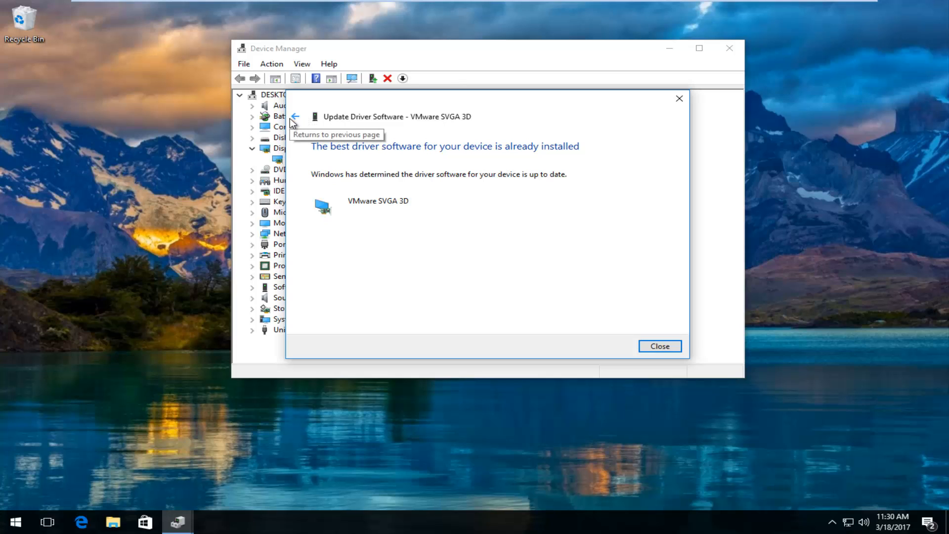
pyautogui.click(297, 117)
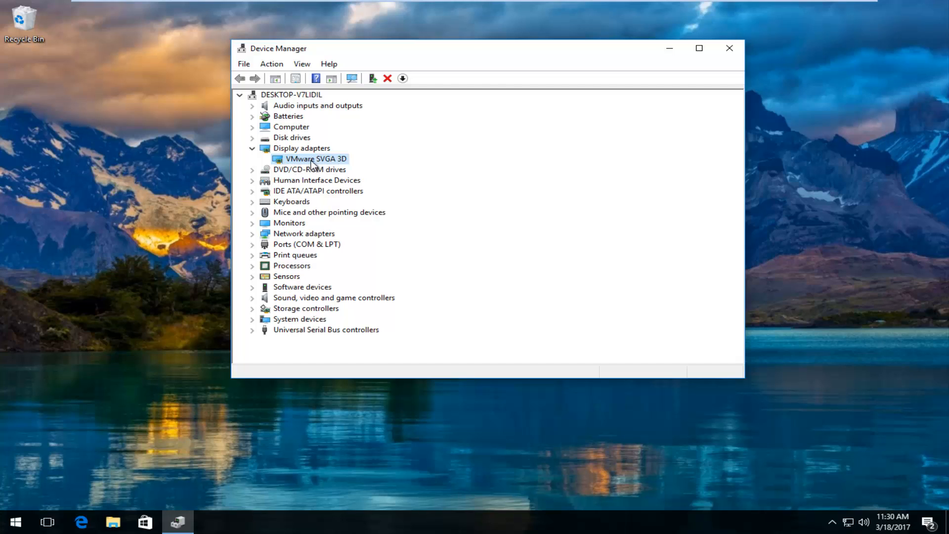
# - Dismiss the context menu and bring up the VMware SVGA 3D Properties window
pyautogui.rightClick(315, 158)
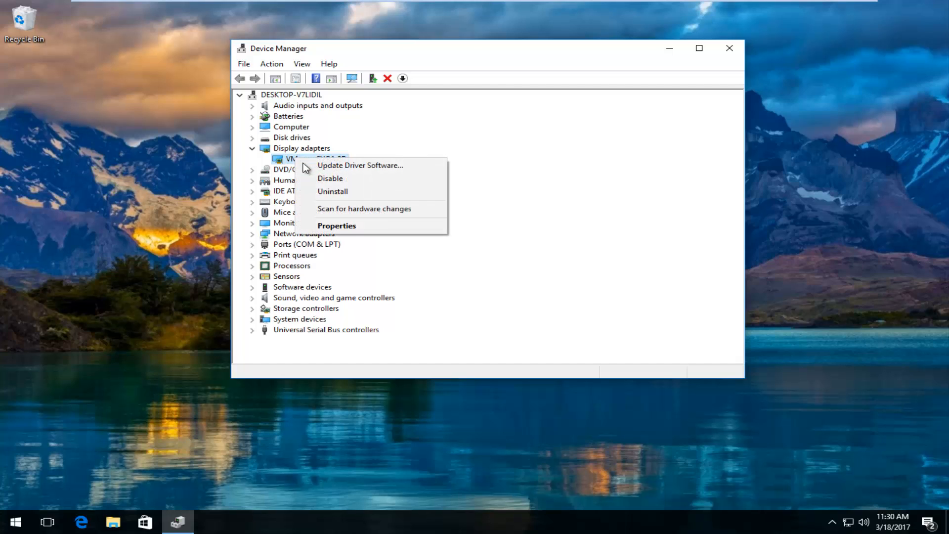
pyautogui.click(330, 223)
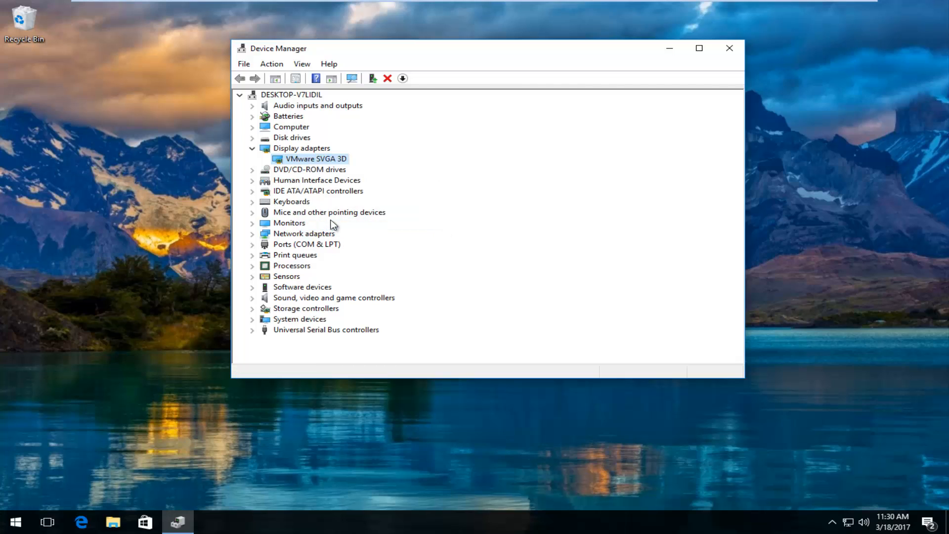
pyautogui.doubleClick(316, 158)
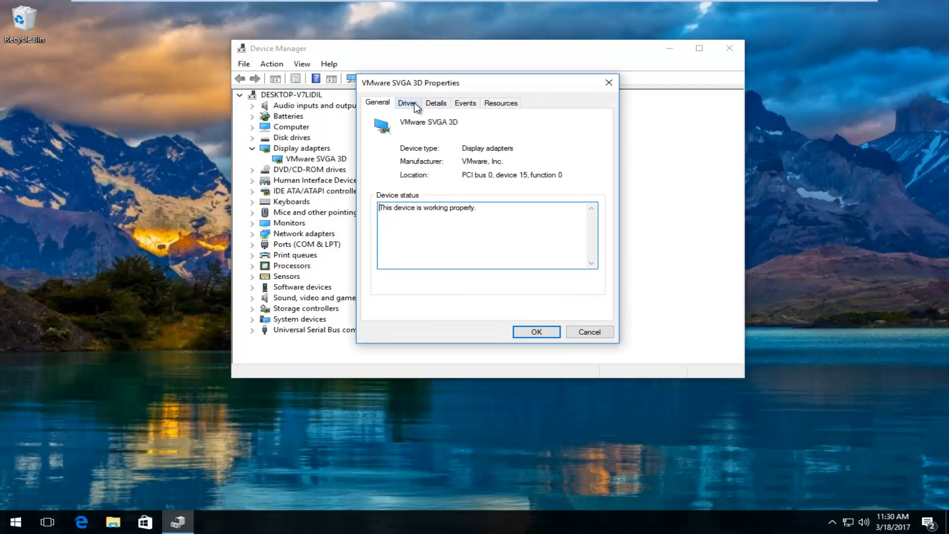
# - View the Driver tab showing VMware version 8.15.1.48, then close Device Manager
pyautogui.click(407, 102)
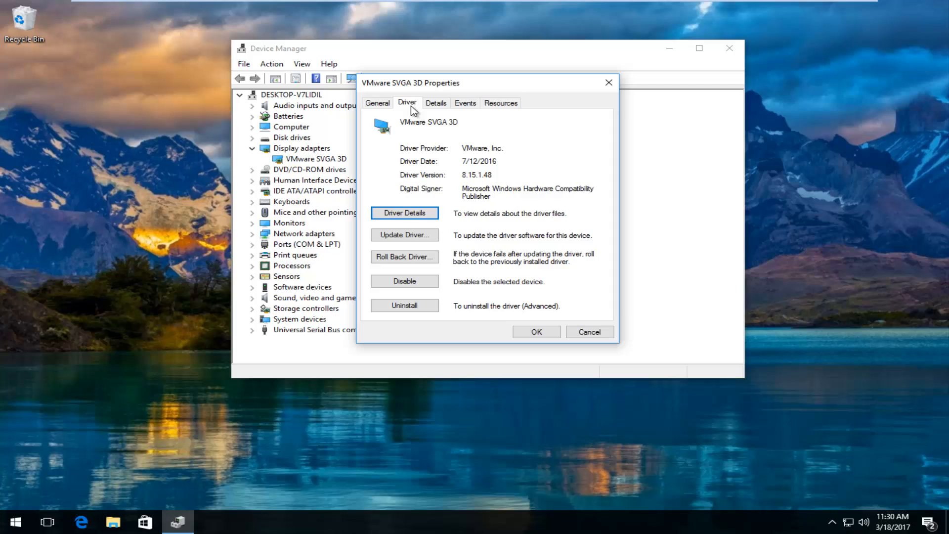
pyautogui.moveTo(445, 182)
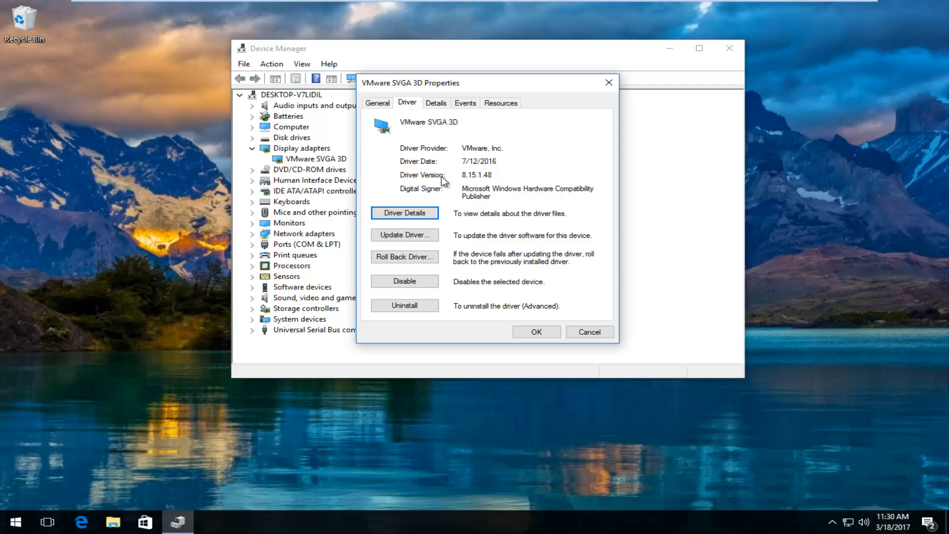
pyautogui.moveTo(419, 127)
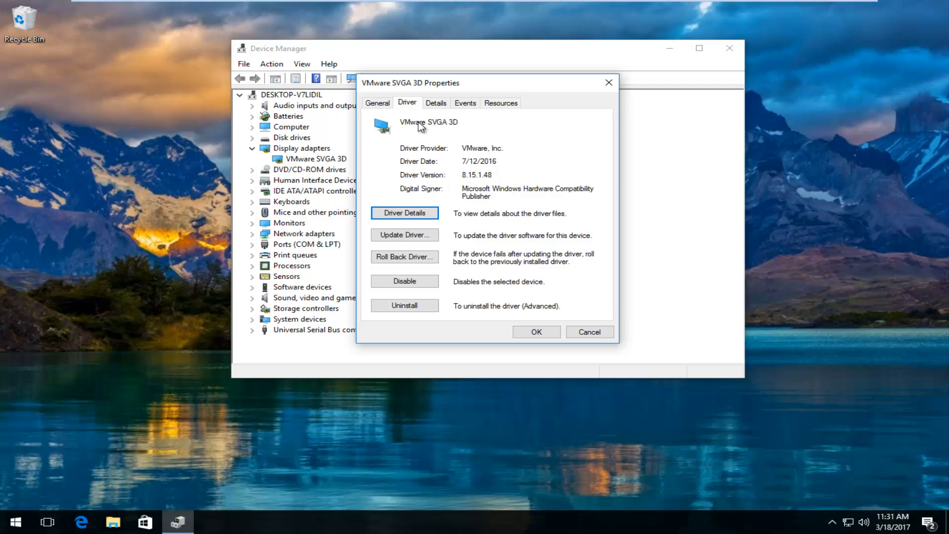
pyautogui.moveTo(411, 129)
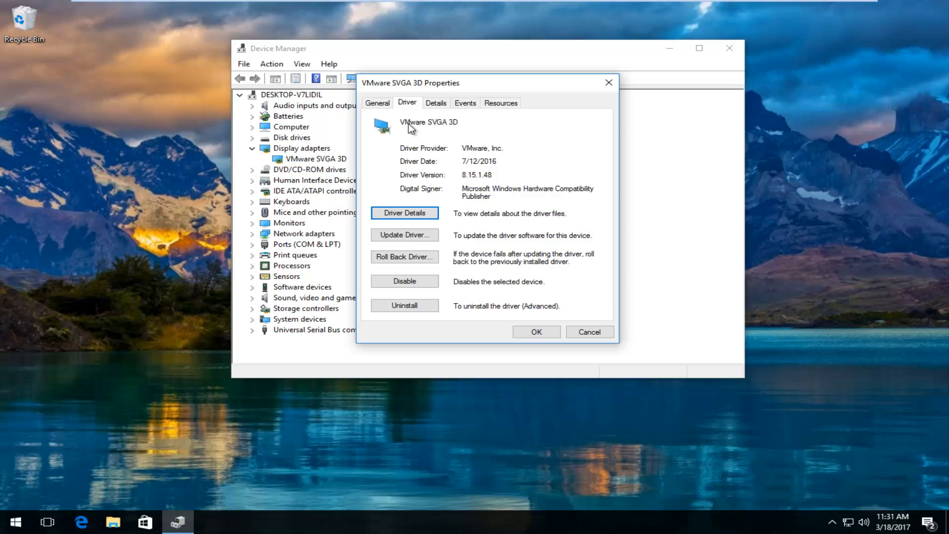
pyautogui.moveTo(418, 130)
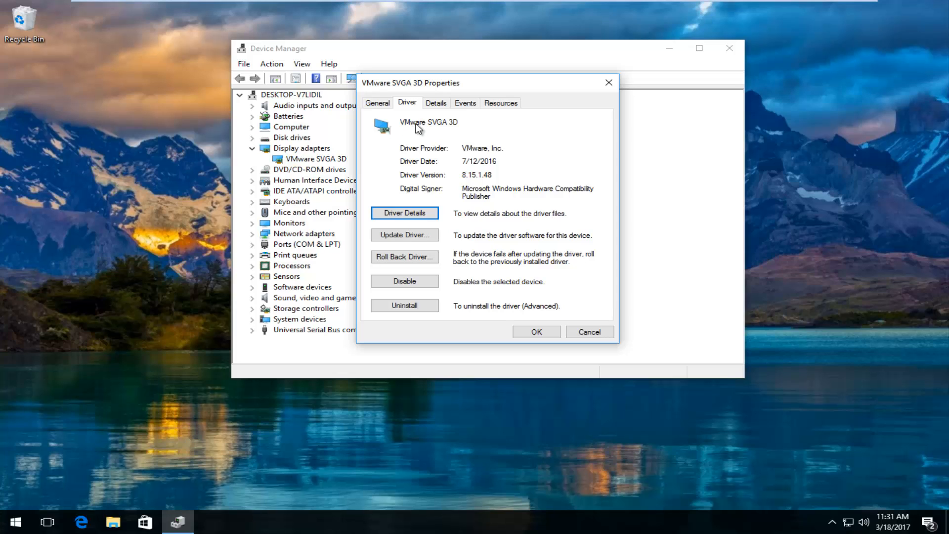
pyautogui.moveTo(431, 134)
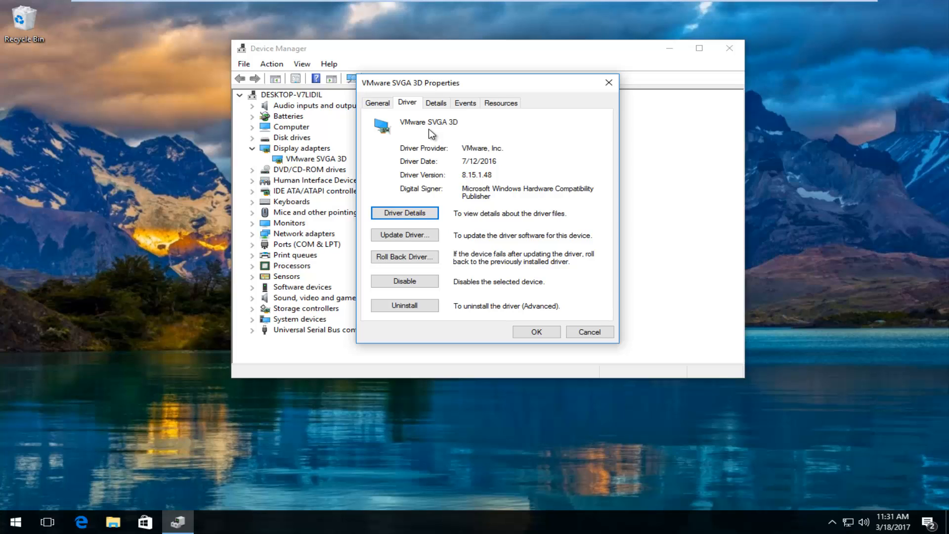
pyautogui.moveTo(439, 157)
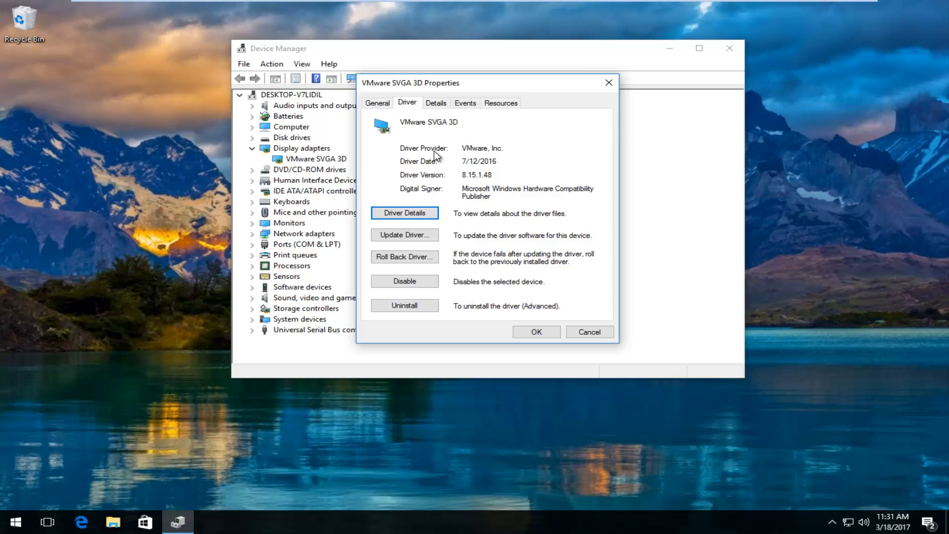
pyautogui.moveTo(587, 91)
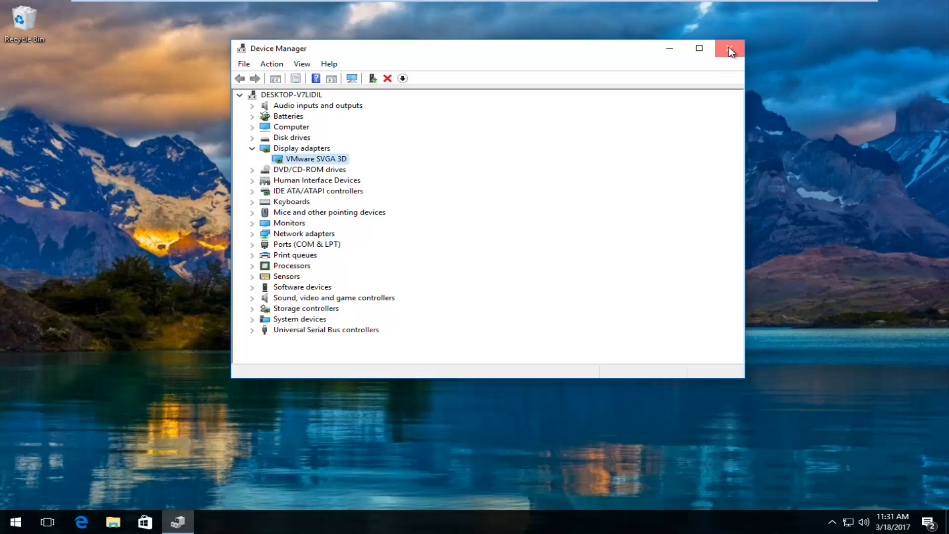
pyautogui.click(728, 48)
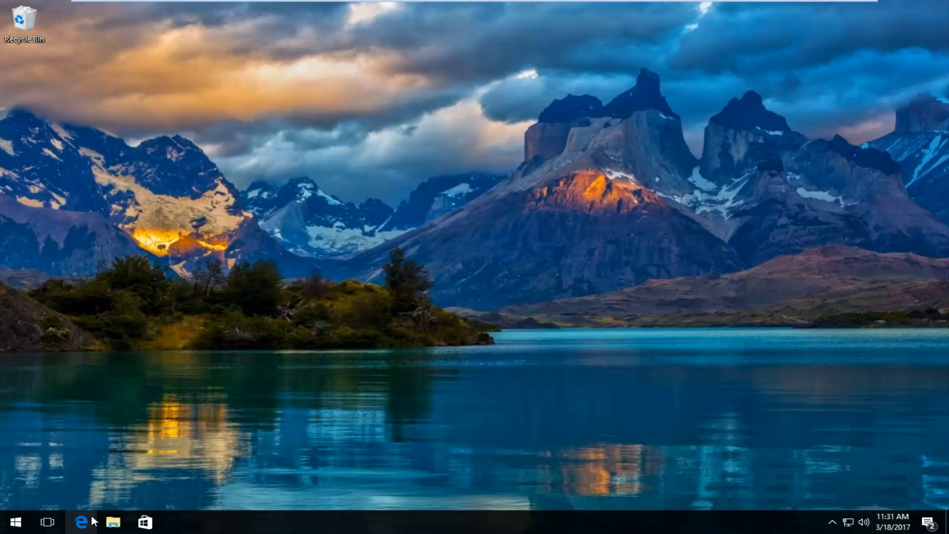
# - Launch Edge, search Google for 'amd driver update' and go to the AMD Driver Autodetect result
pyautogui.click(81, 521)
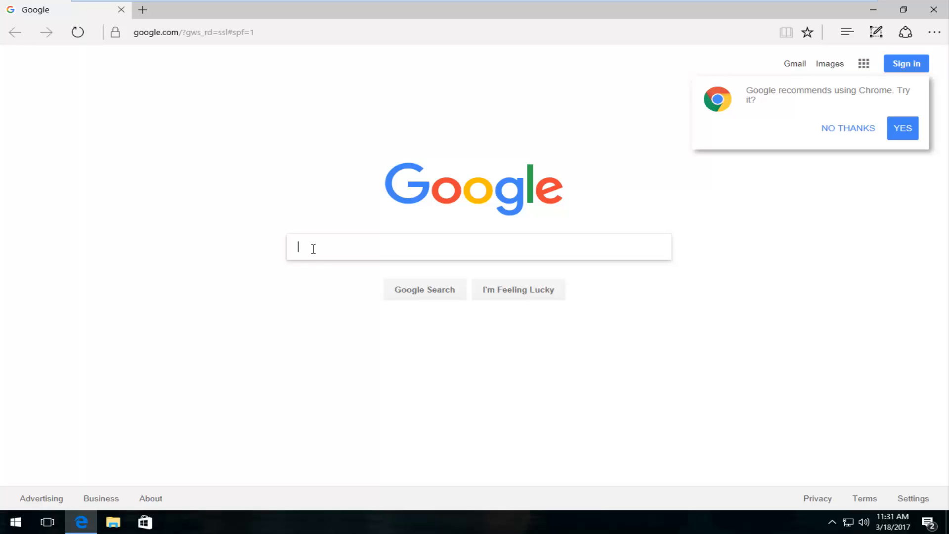
pyautogui.write('amd driver update')
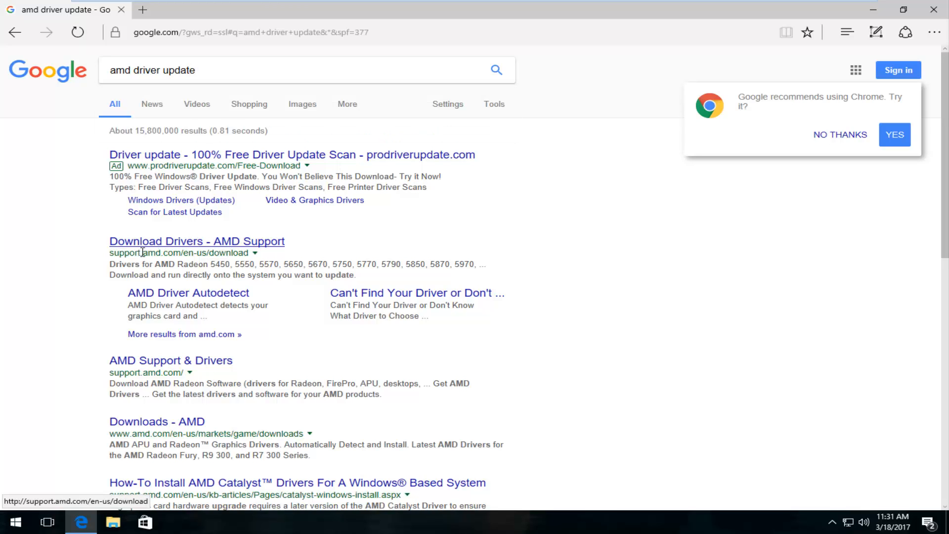
pyautogui.moveTo(168, 243)
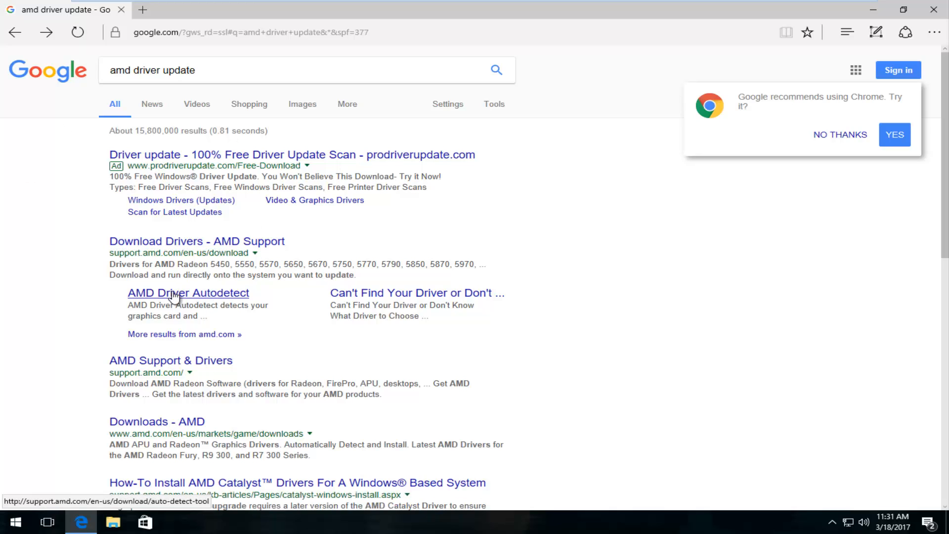
pyautogui.moveTo(209, 300)
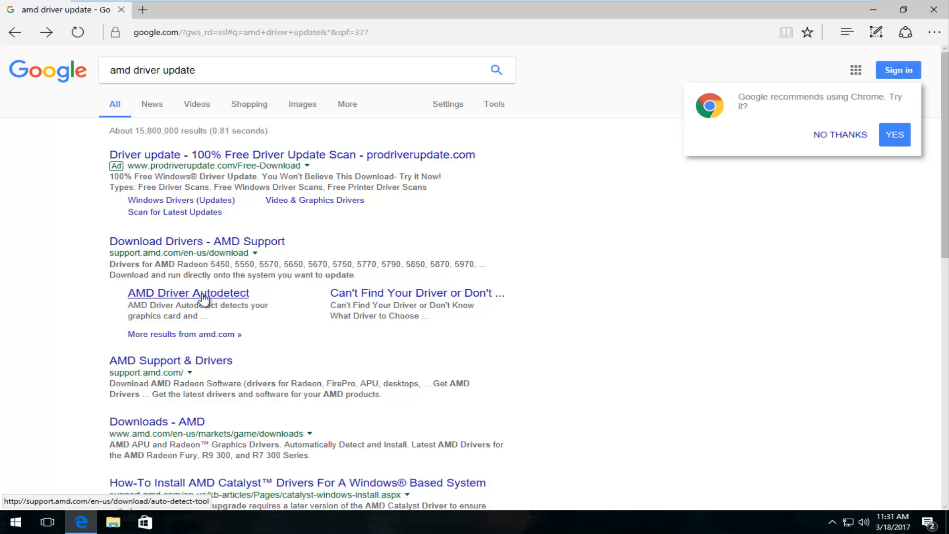
pyautogui.moveTo(228, 290)
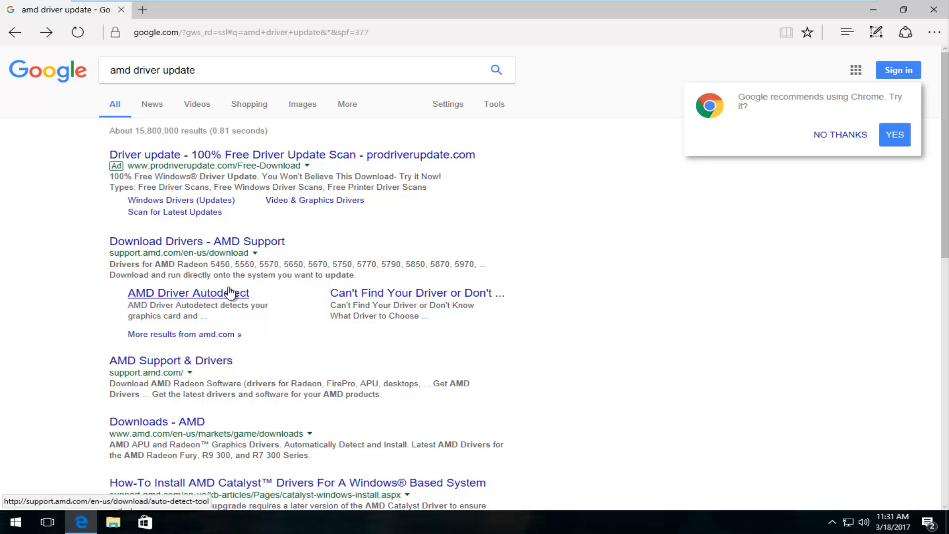
pyautogui.moveTo(174, 298)
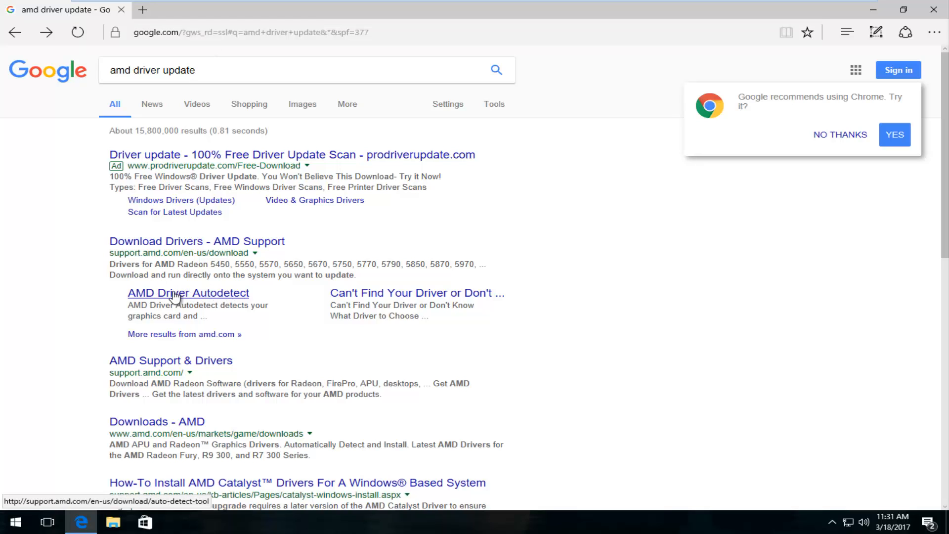
pyautogui.click(176, 292)
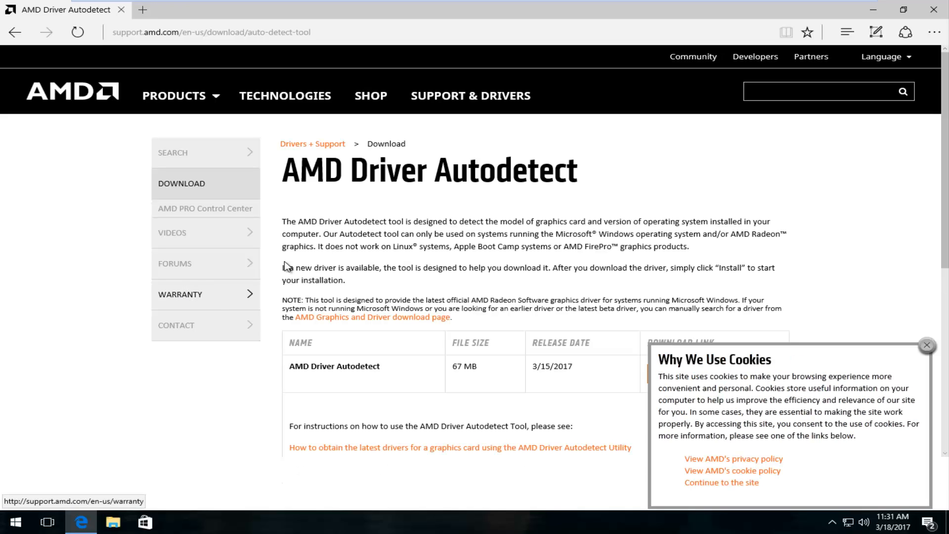
# - Scroll down the AMD Driver Autodetect page to the Download link for the 67 MB tool
pyautogui.scroll(-3)
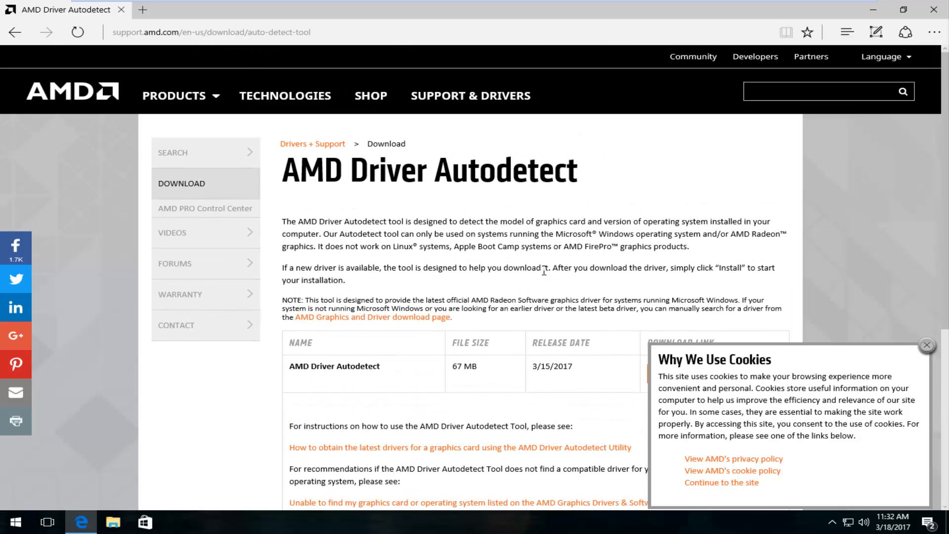
pyautogui.moveTo(541, 269)
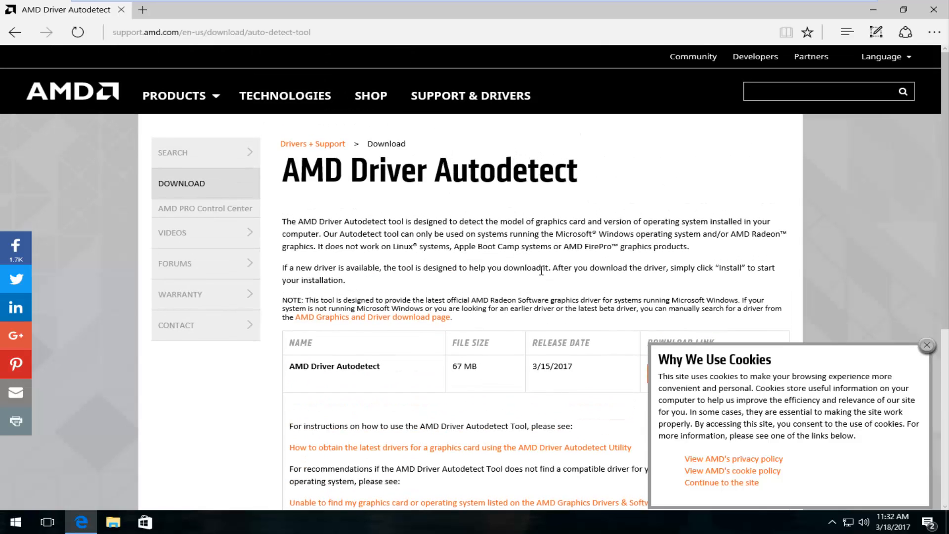
pyautogui.moveTo(543, 275)
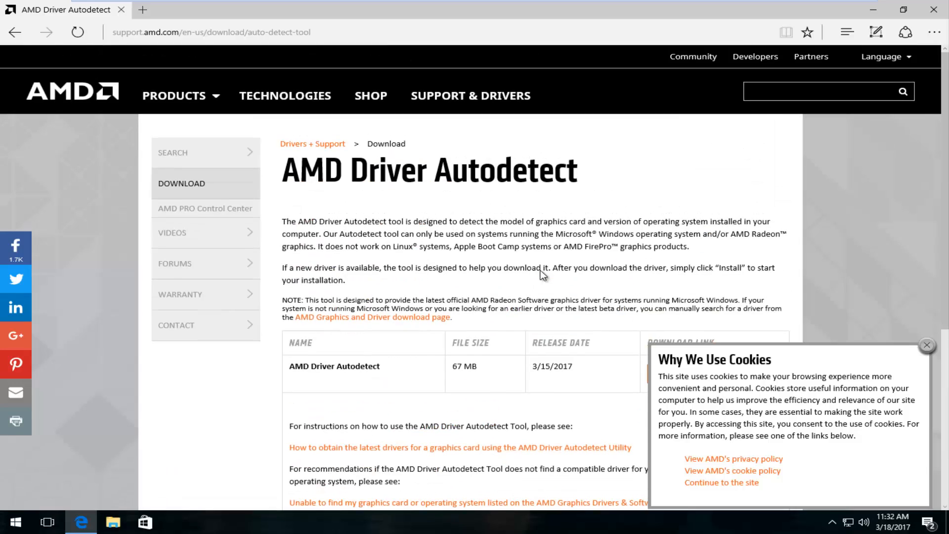
pyautogui.scroll(-3)
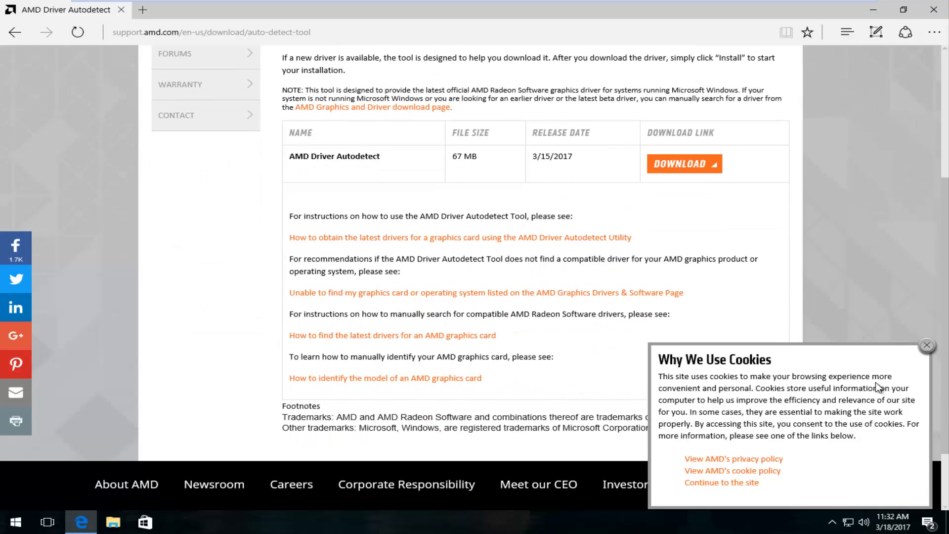